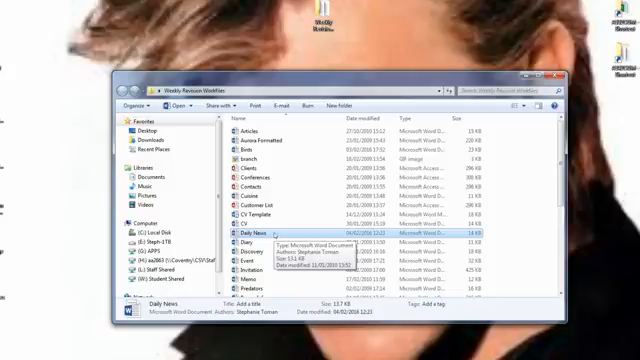
Open the Daily News file from the Weekly Revision Workfiles folder
{"action": "double_click", "coordinate": [250, 238]}
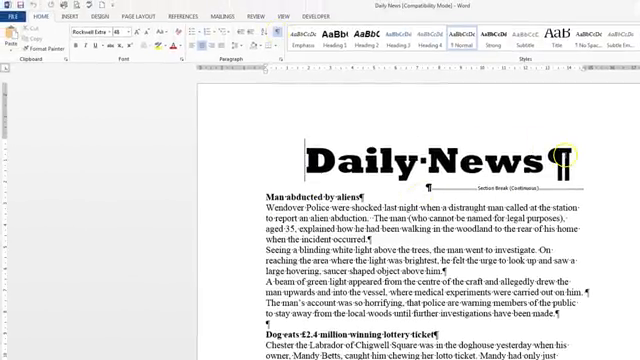
Scroll down through the articles below the Daily News heading to select them
{"action": "scroll", "scroll_direction": "down", "scroll_amount": 3}
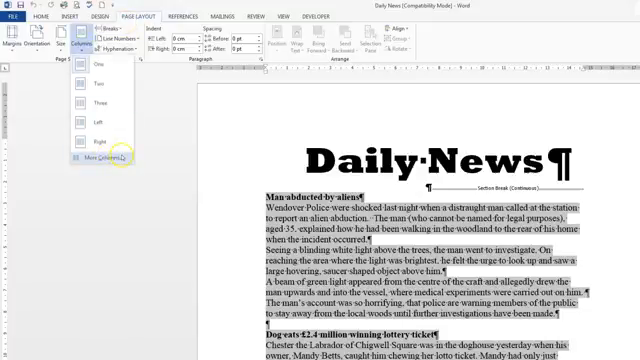
{"action": "mouse_move", "coordinate": [95, 157]}
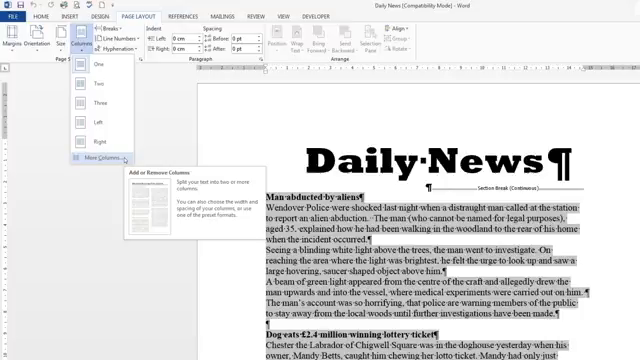
Set the articles to two equal-width columns with a line between
{"action": "left_click", "coordinate": [104, 158]}
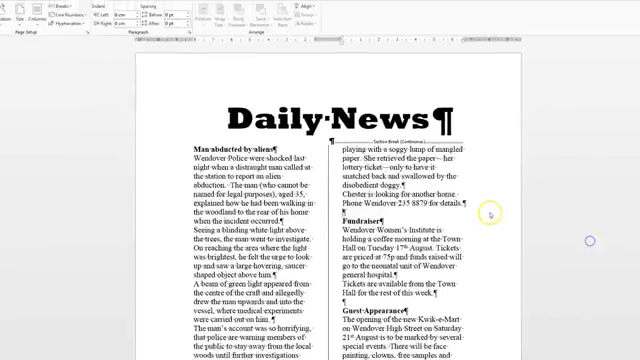
Insert a column break before the 'Dog eats £2.4 million winning lottery ticket' story
{"action": "scroll", "scroll_direction": "down", "scroll_amount": 3}
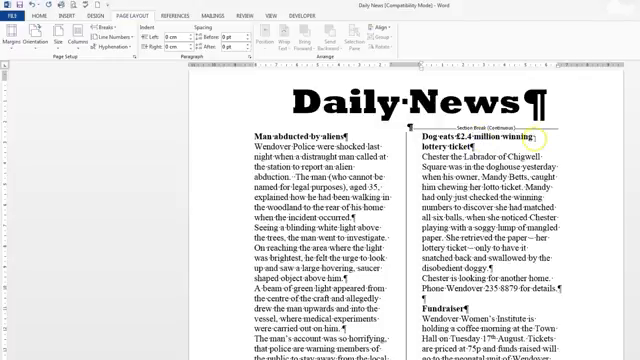
Review the two-column layout, then show the File Info screen for Daily News
{"action": "scroll", "scroll_direction": "down", "scroll_amount": 3}
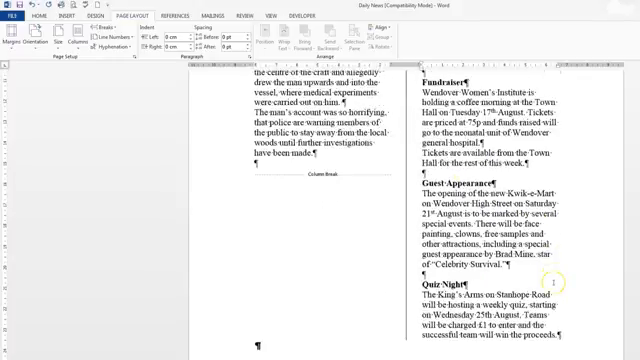
{"action": "scroll", "scroll_direction": "down", "scroll_amount": 3}
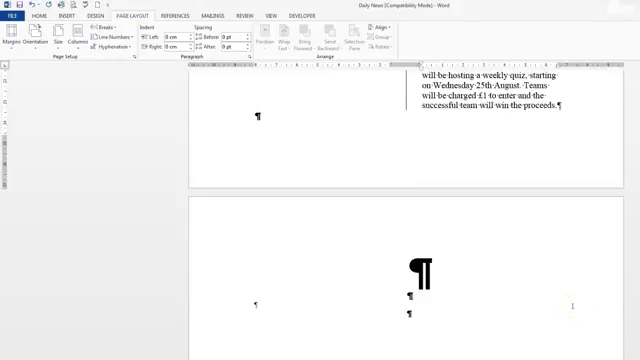
{"action": "mouse_move", "coordinate": [557, 300]}
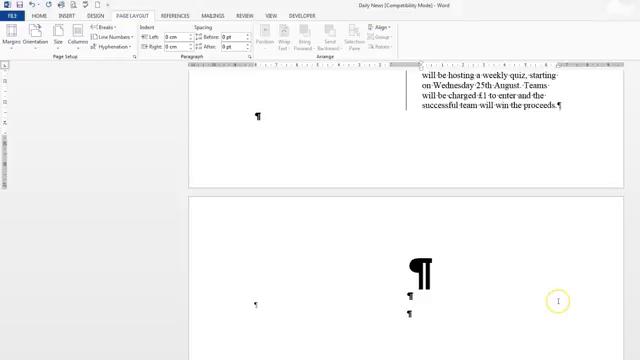
{"action": "left_click", "coordinate": [13, 15]}
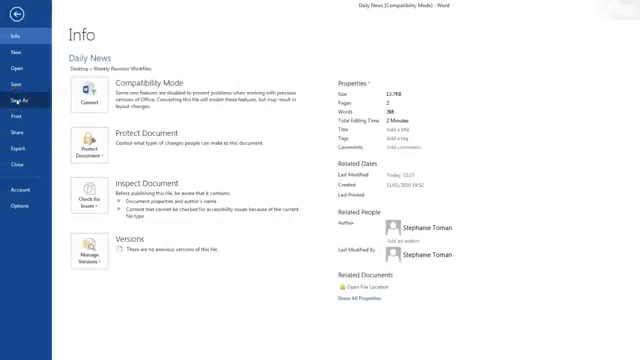